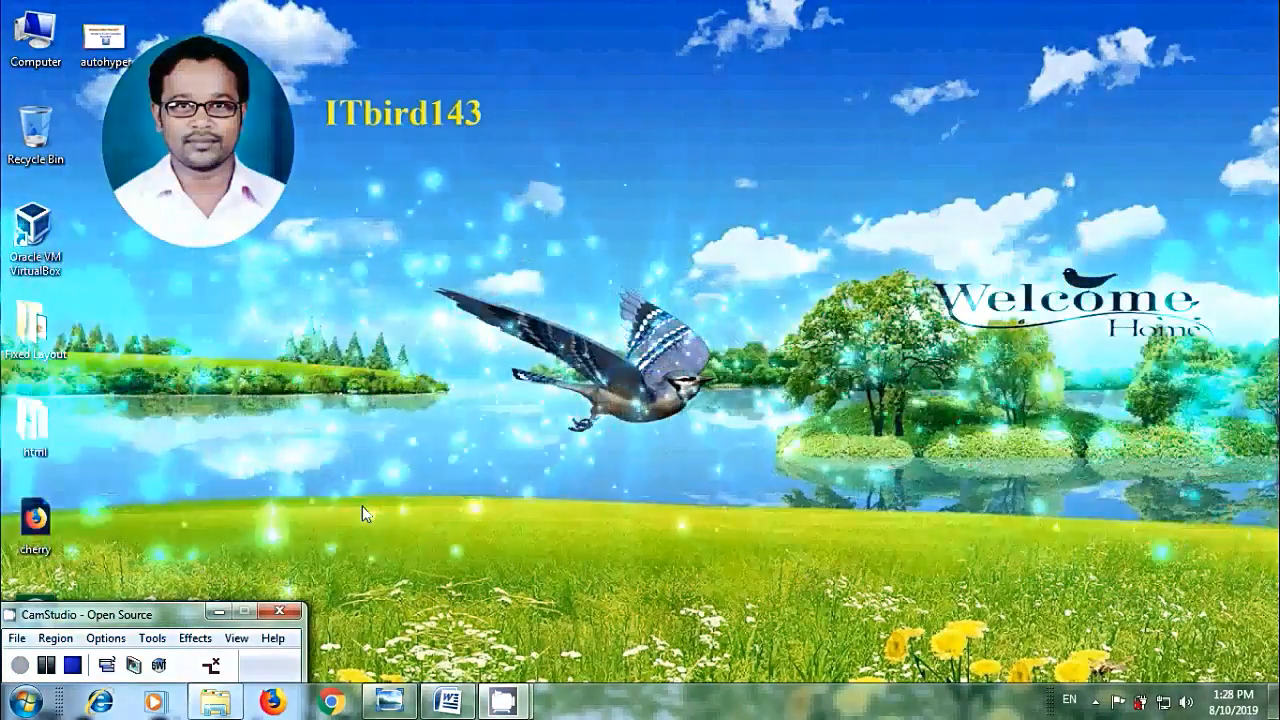
Step: Open the 'Disable or Enable automatic Hyperlinks' title image in Windows Photo Viewer
{"action": "double_click", "coordinate": [104, 36]}
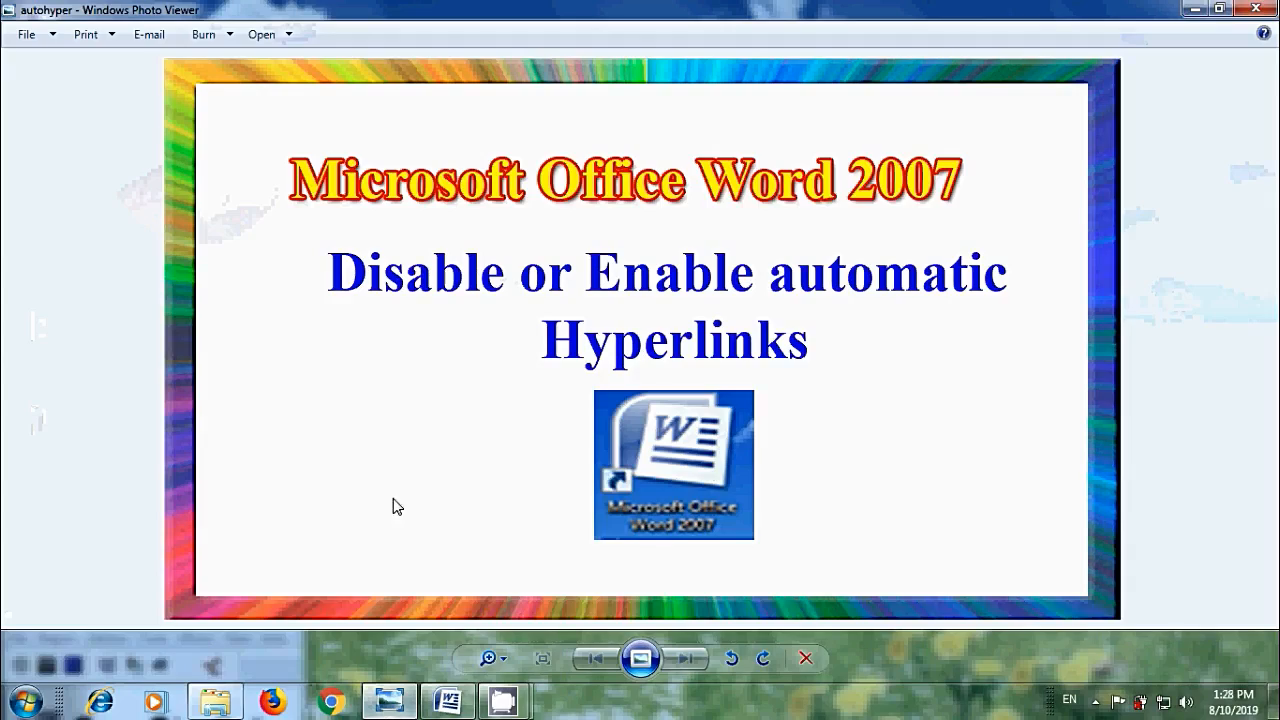
{"action": "mouse_move", "coordinate": [390, 516]}
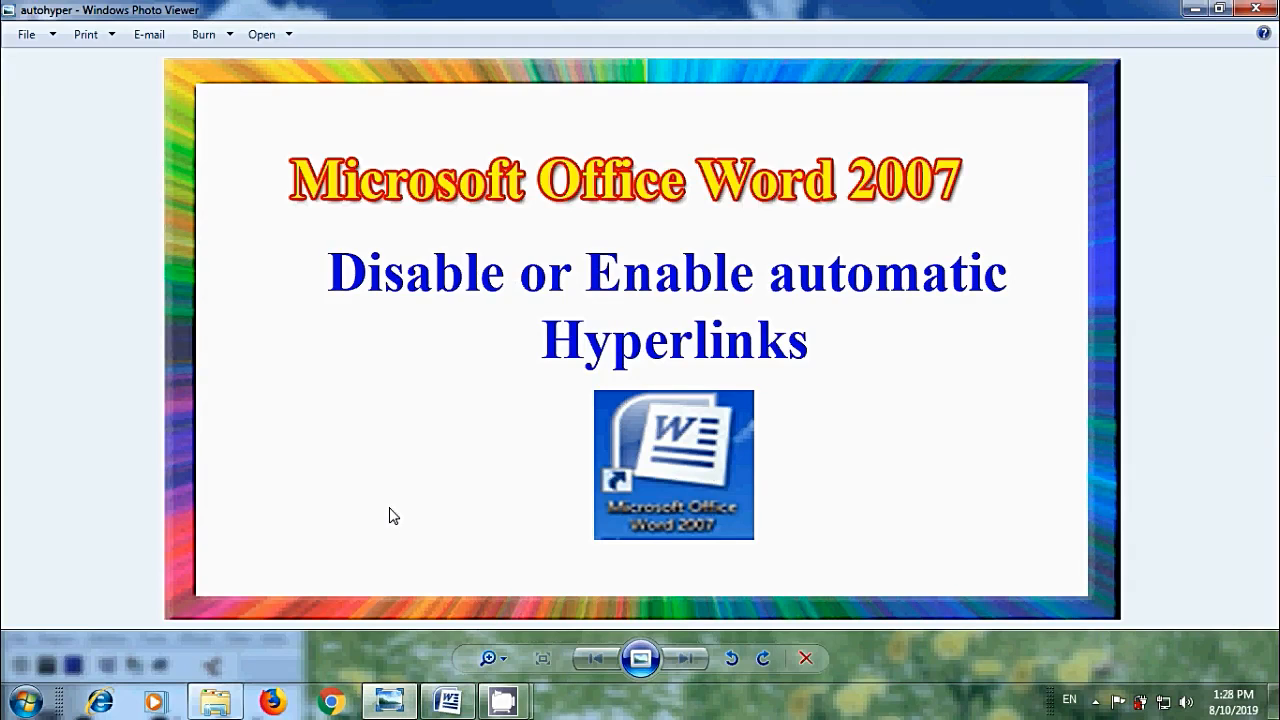
{"action": "left_click", "coordinate": [448, 700]}
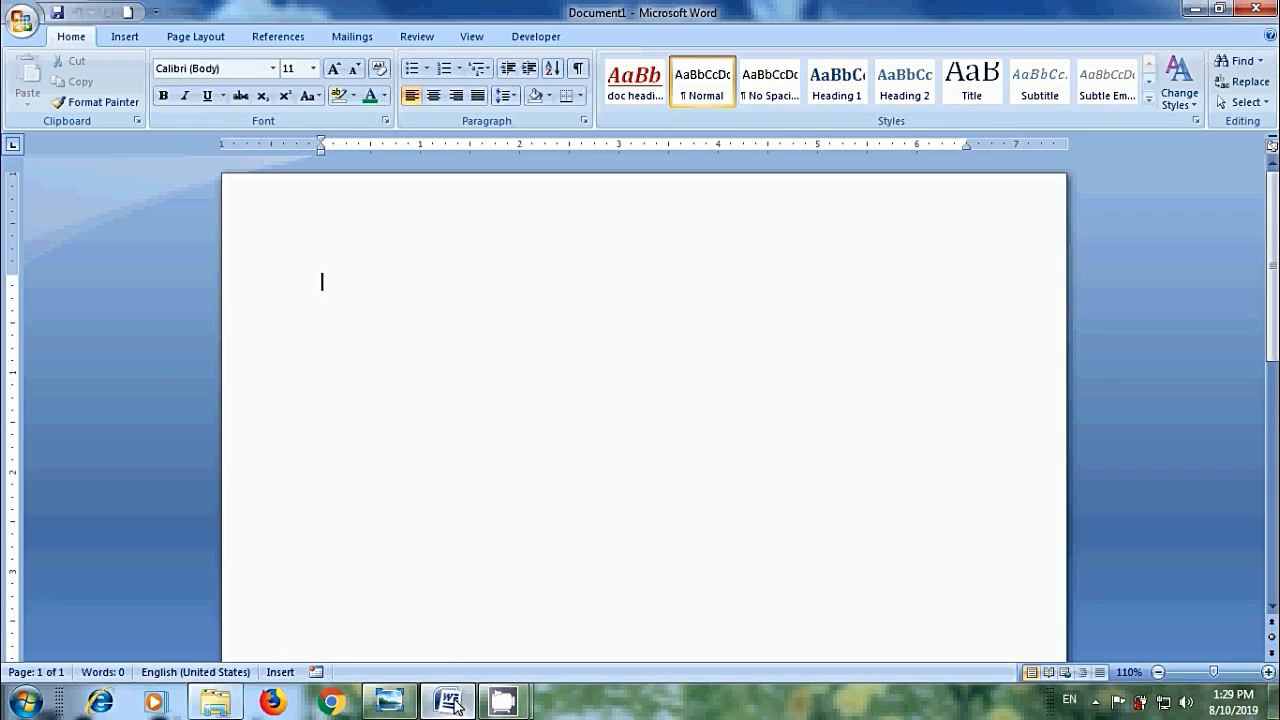
{"action": "type", "text": "http://g"}
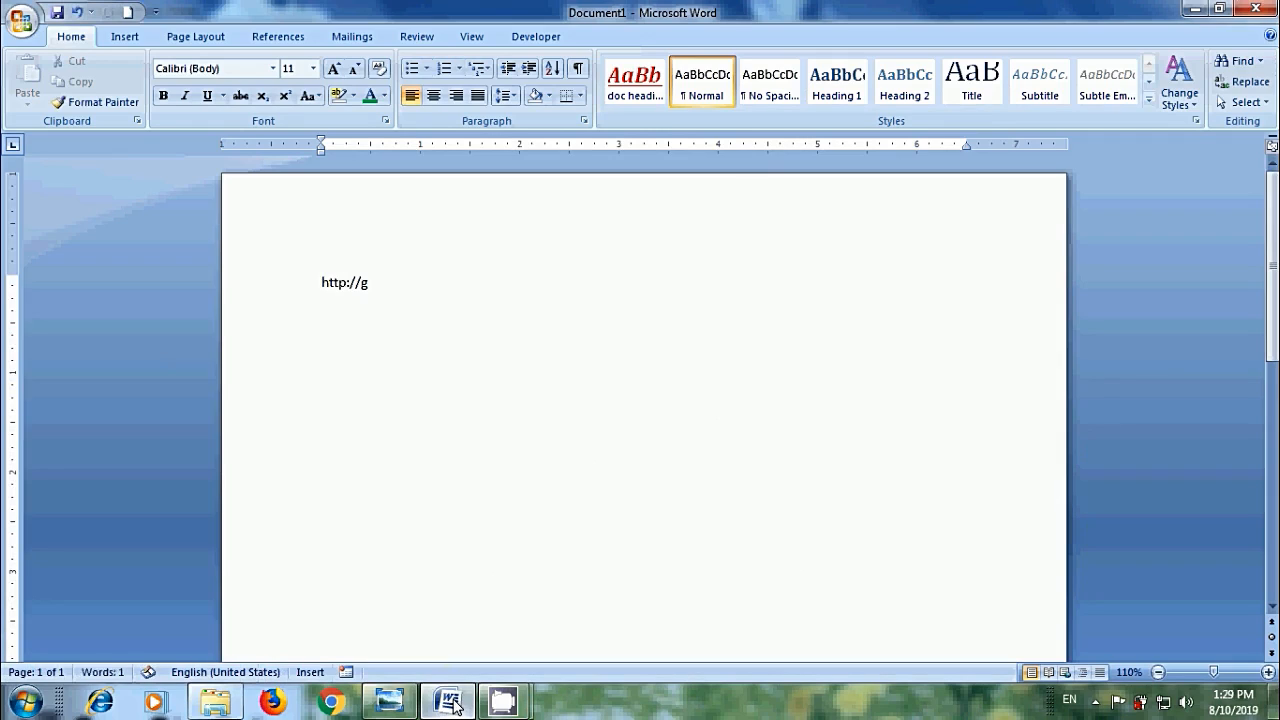
{"action": "type", "text": "oogle.com"}
{"action": "type", "text": "www"}
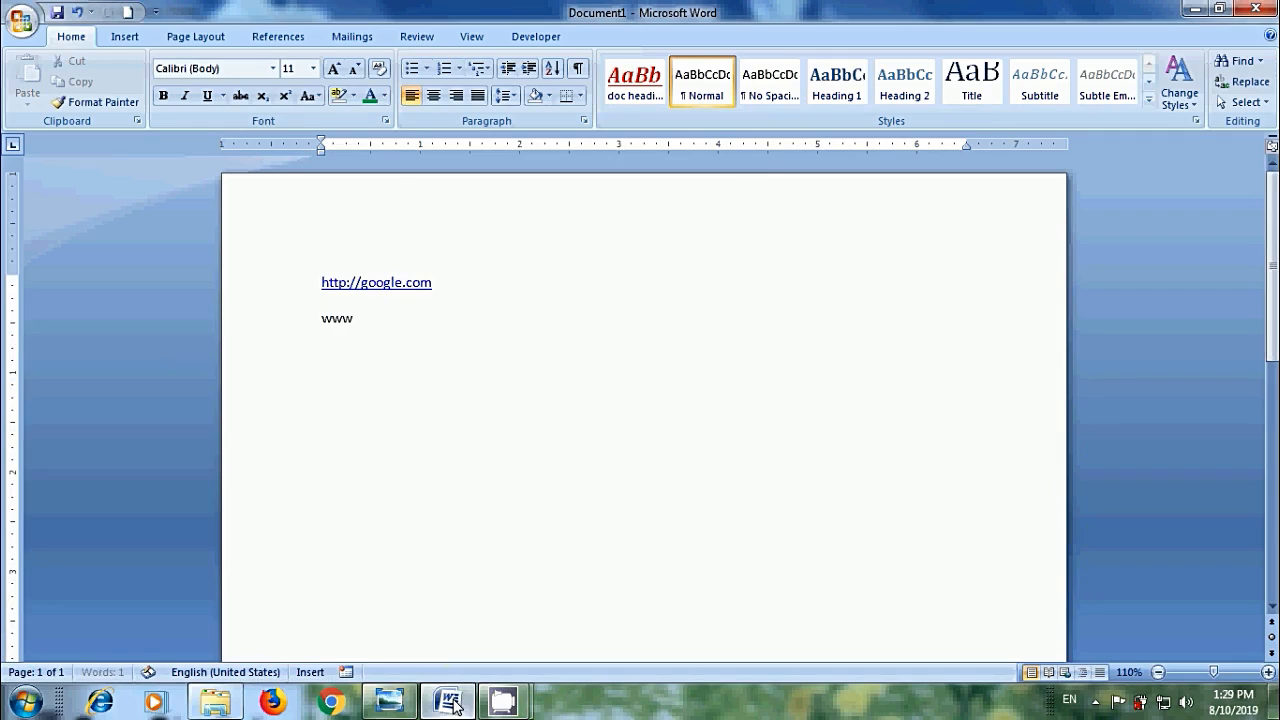
{"action": "type", "text": ".you"}
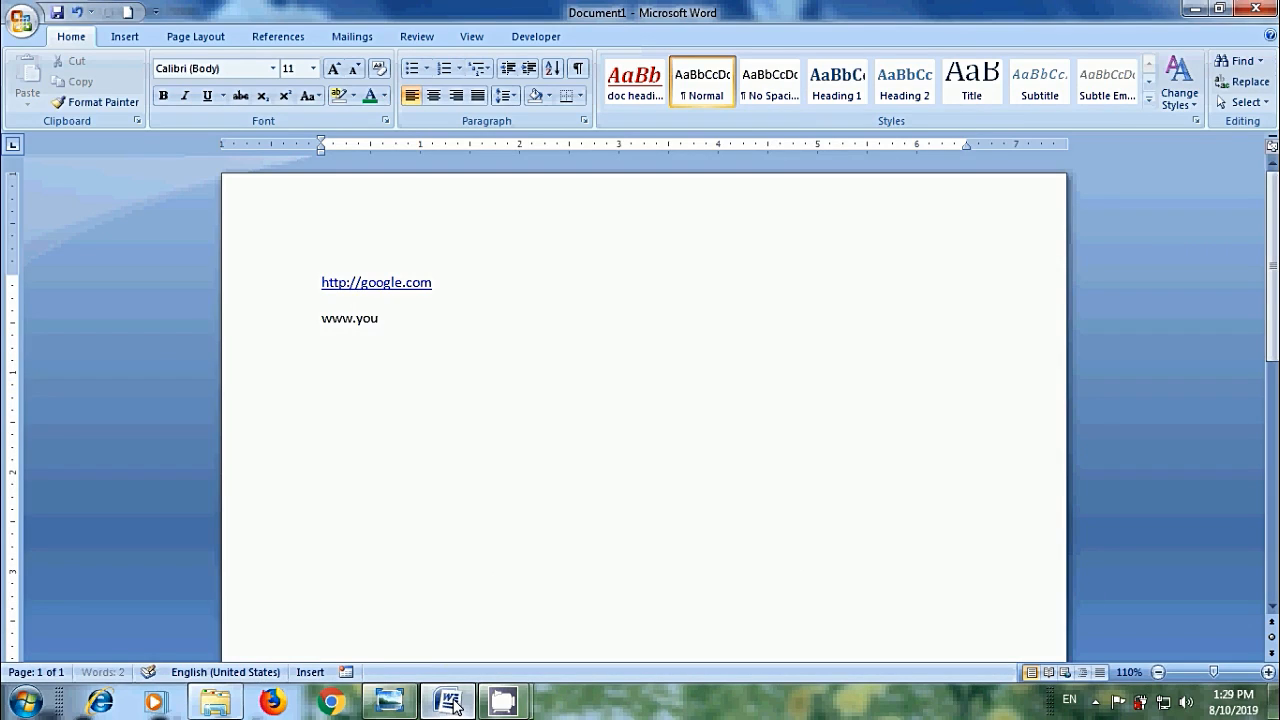
{"action": "type", "text": "tube.com"}
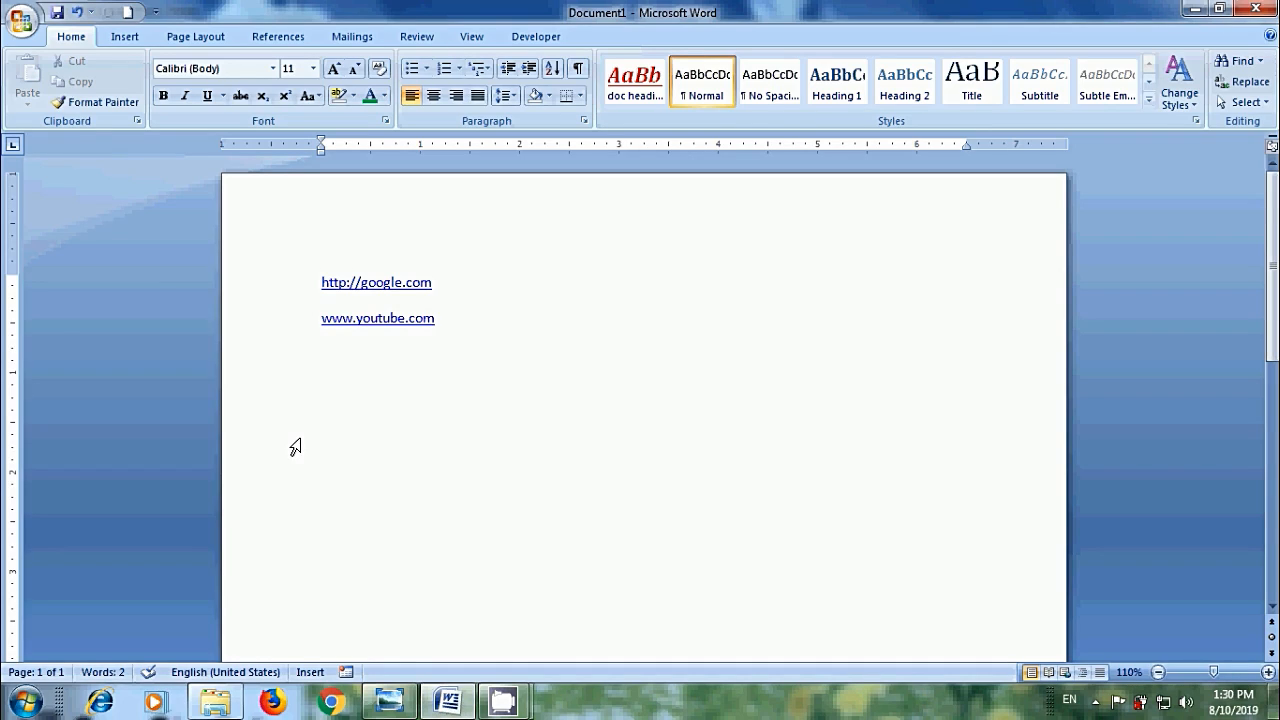
Step: Reach the AutoCorrect Options dialog from Word Options > Proofing
{"action": "left_click", "coordinate": [22, 22]}
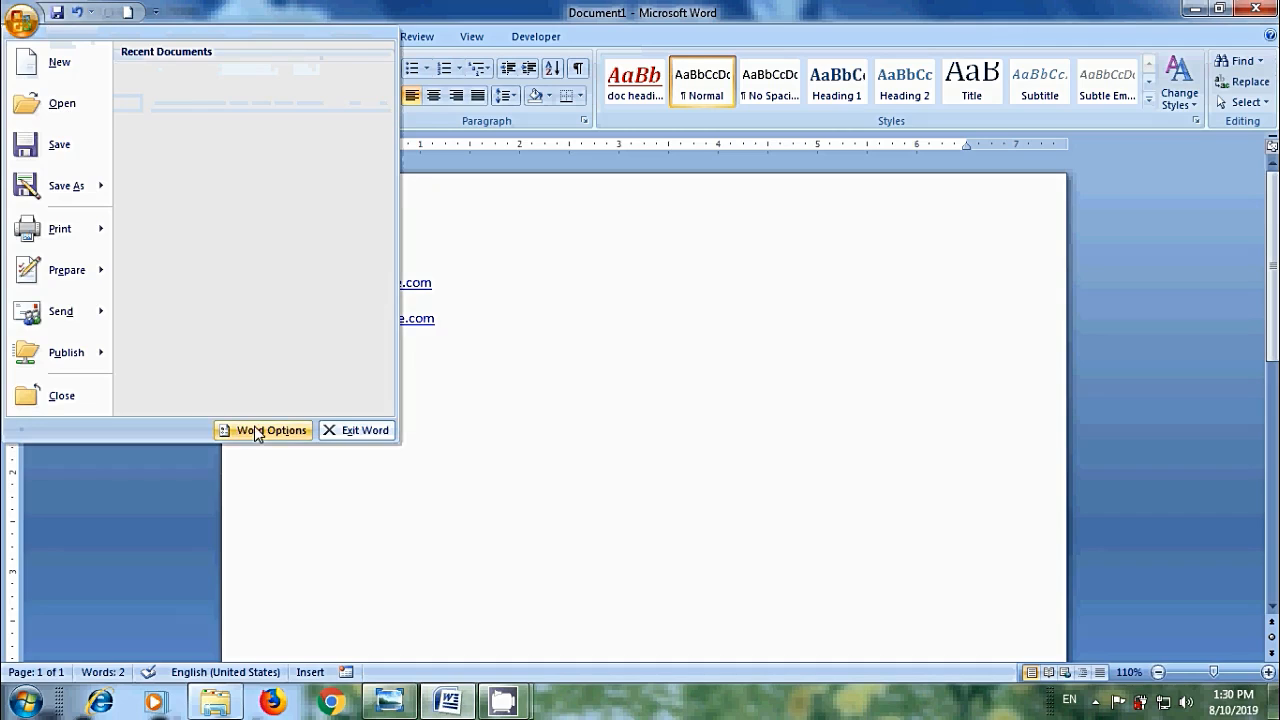
{"action": "left_click", "coordinate": [262, 430]}
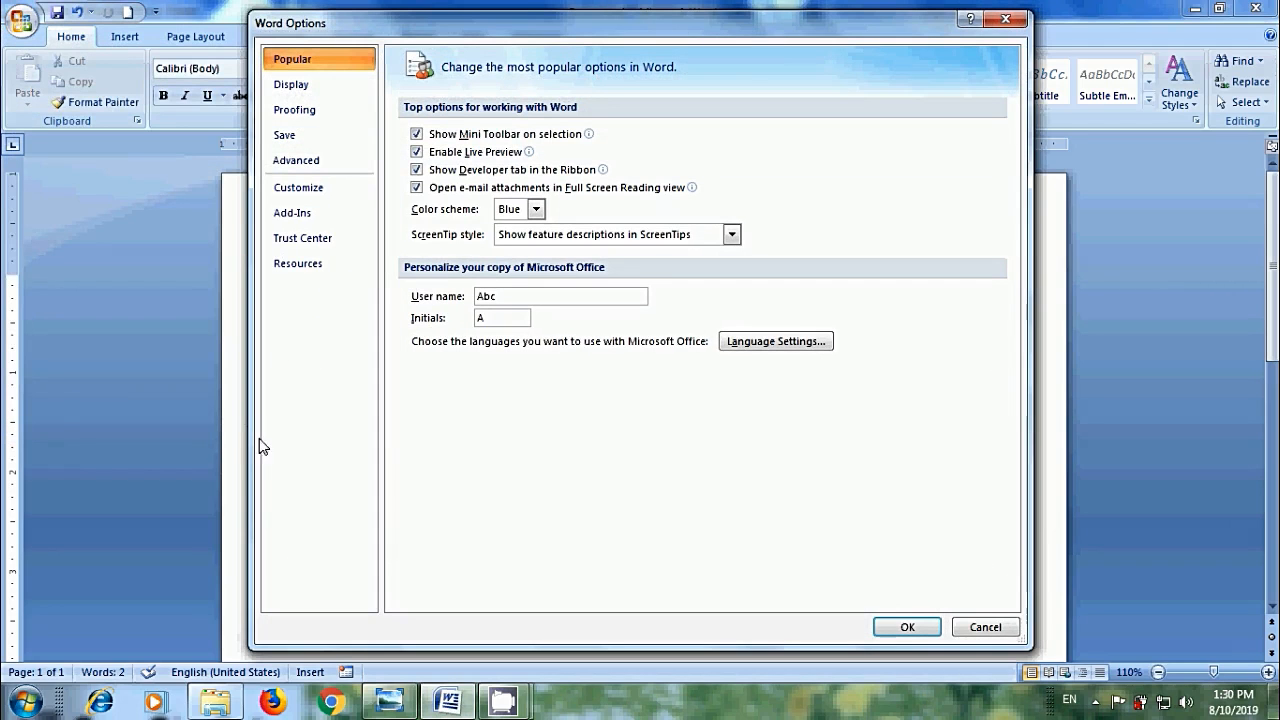
{"action": "left_click", "coordinate": [294, 108]}
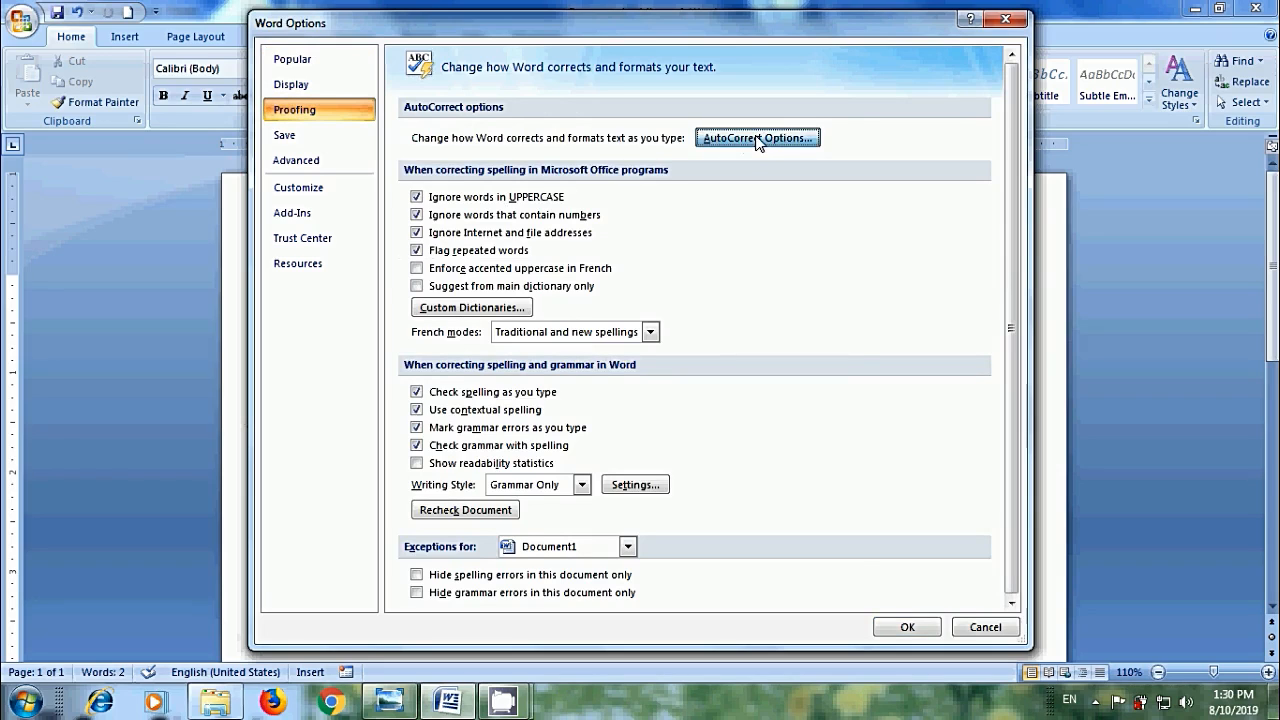
{"action": "left_click", "coordinate": [756, 136]}
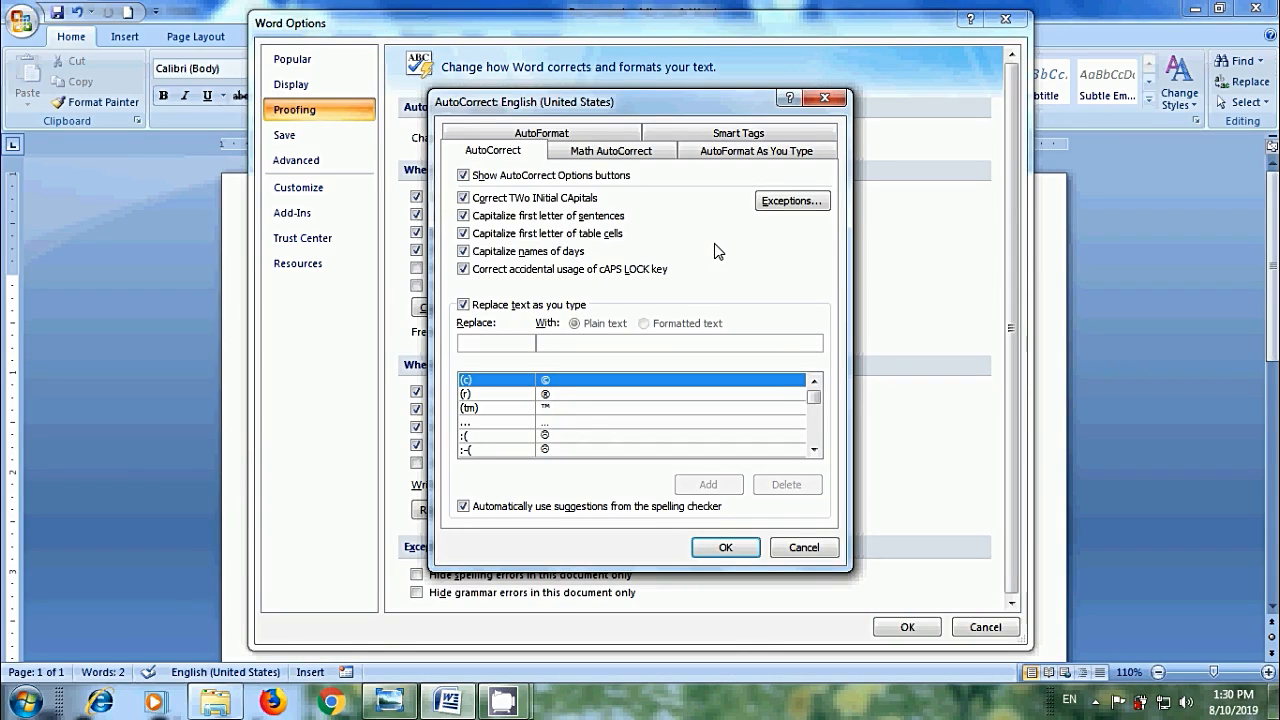
Step: Under AutoFormat As You Type, untick 'Internet and network paths with hyperlinks' and confirm
{"action": "left_click", "coordinate": [496, 342]}
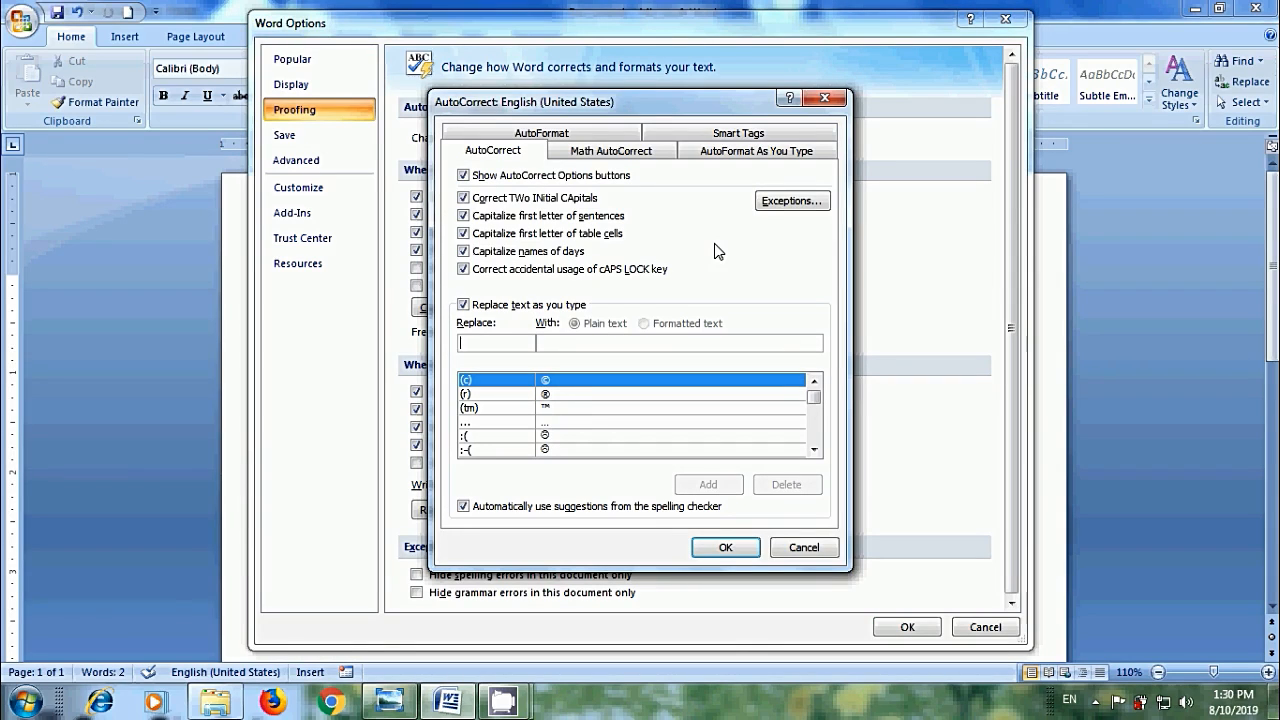
{"action": "left_click", "coordinate": [756, 150]}
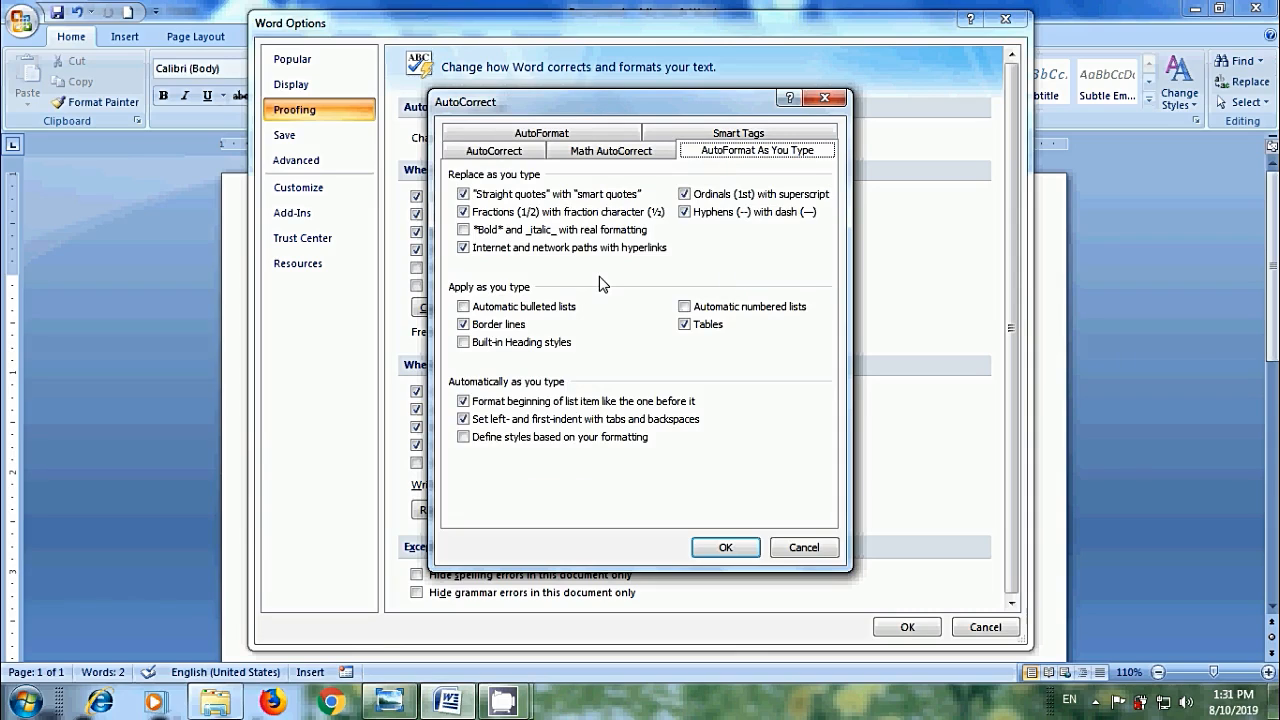
{"action": "left_click", "coordinate": [464, 248]}
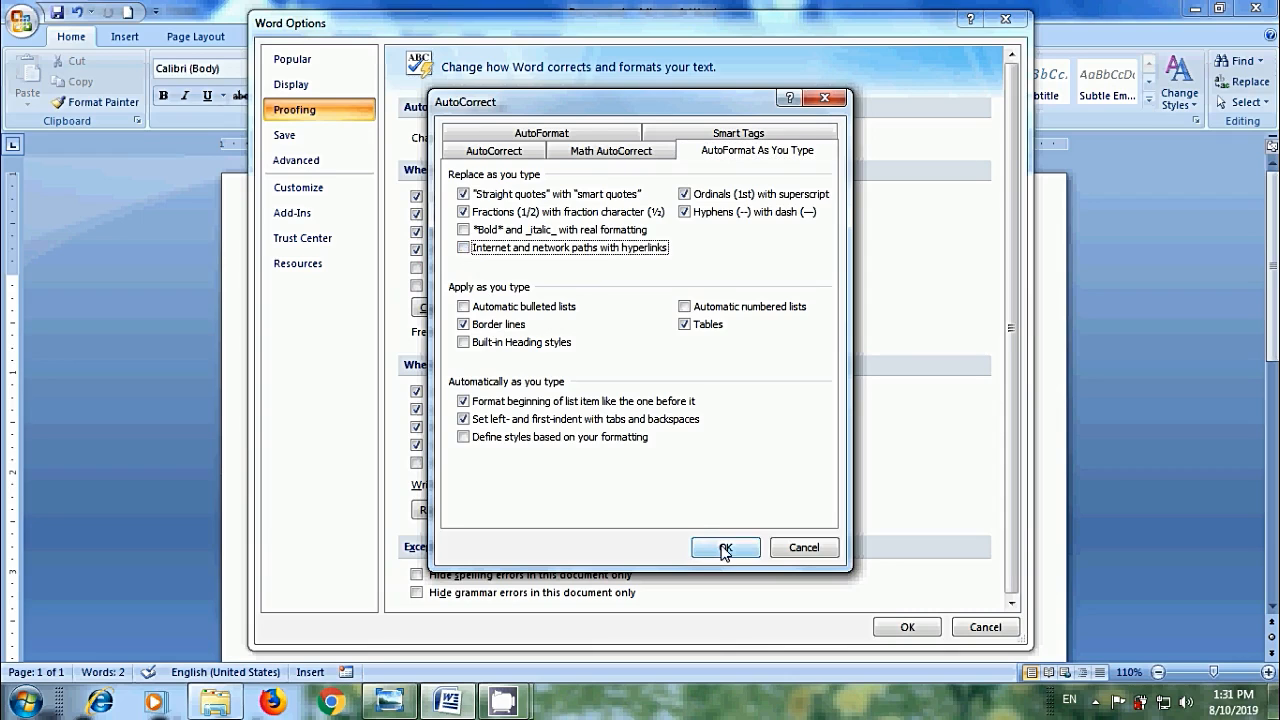
{"action": "left_click", "coordinate": [724, 548]}
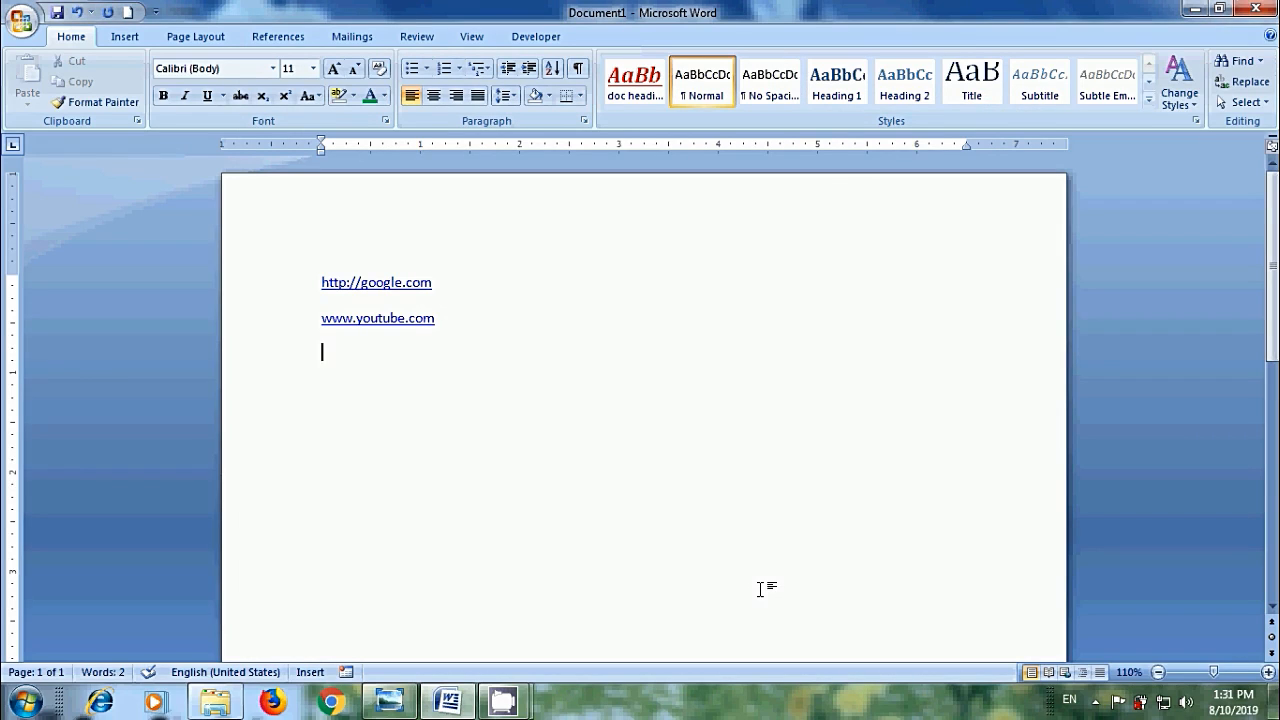
{"action": "type", "text": "http:"}
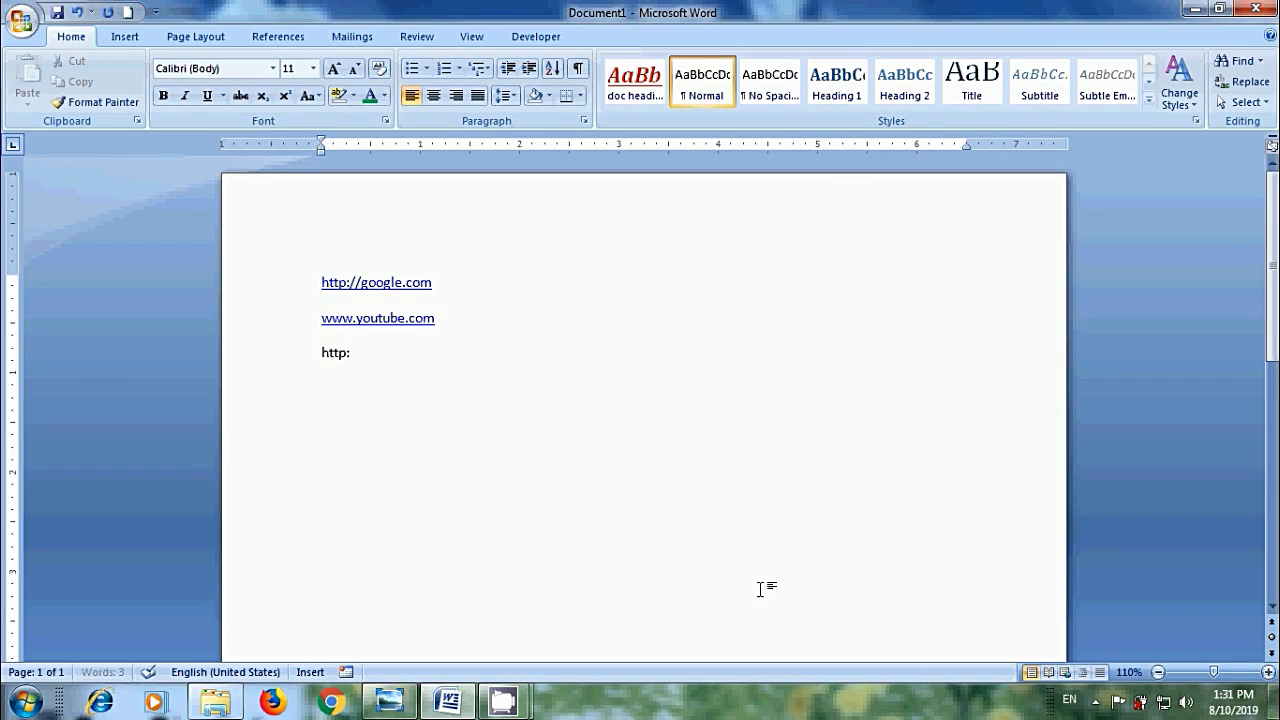
{"action": "type", "text": "//gmail"}
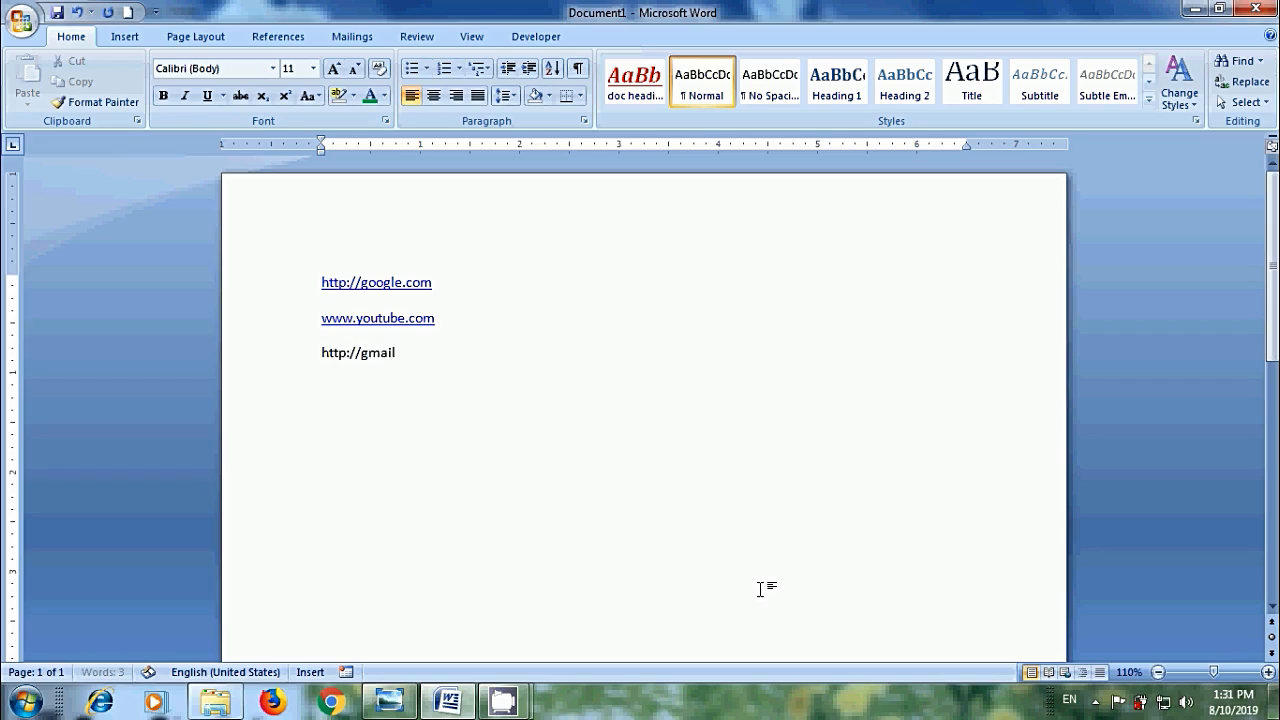
{"action": "type", "text": ".com"}
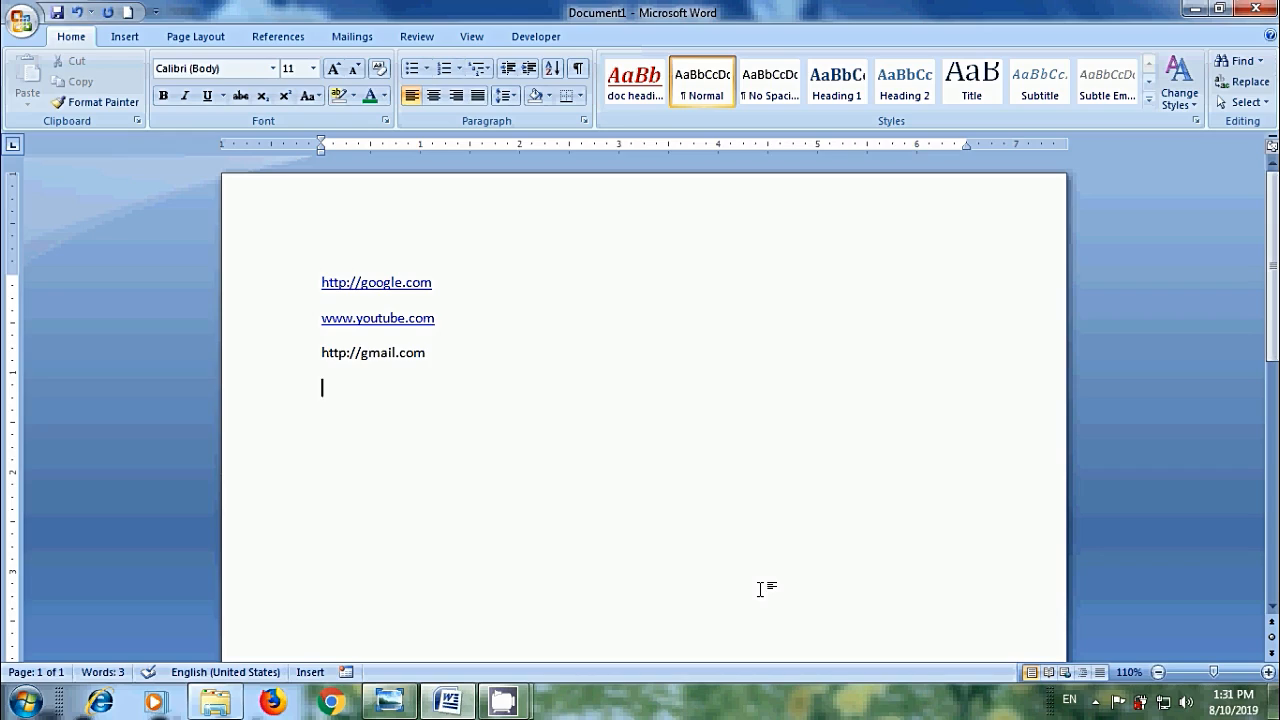
{"action": "type", "text": "www"}
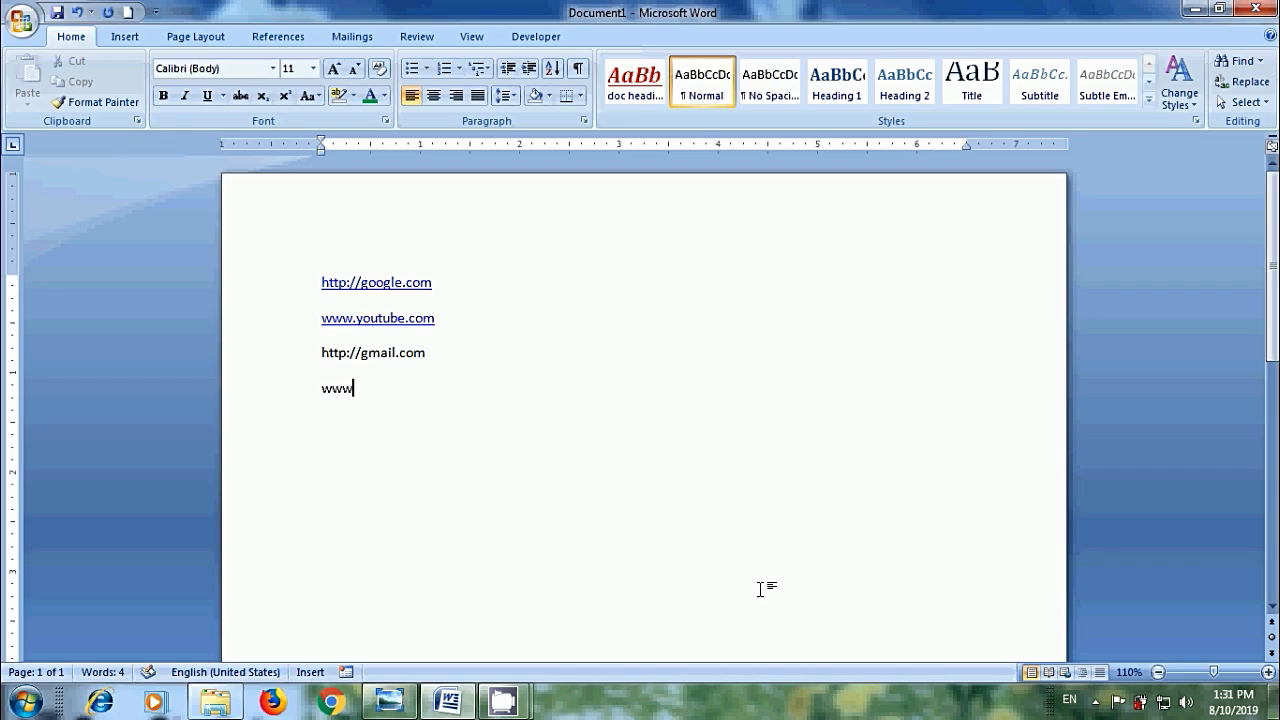
{"action": "type", "text": ".youtube"}
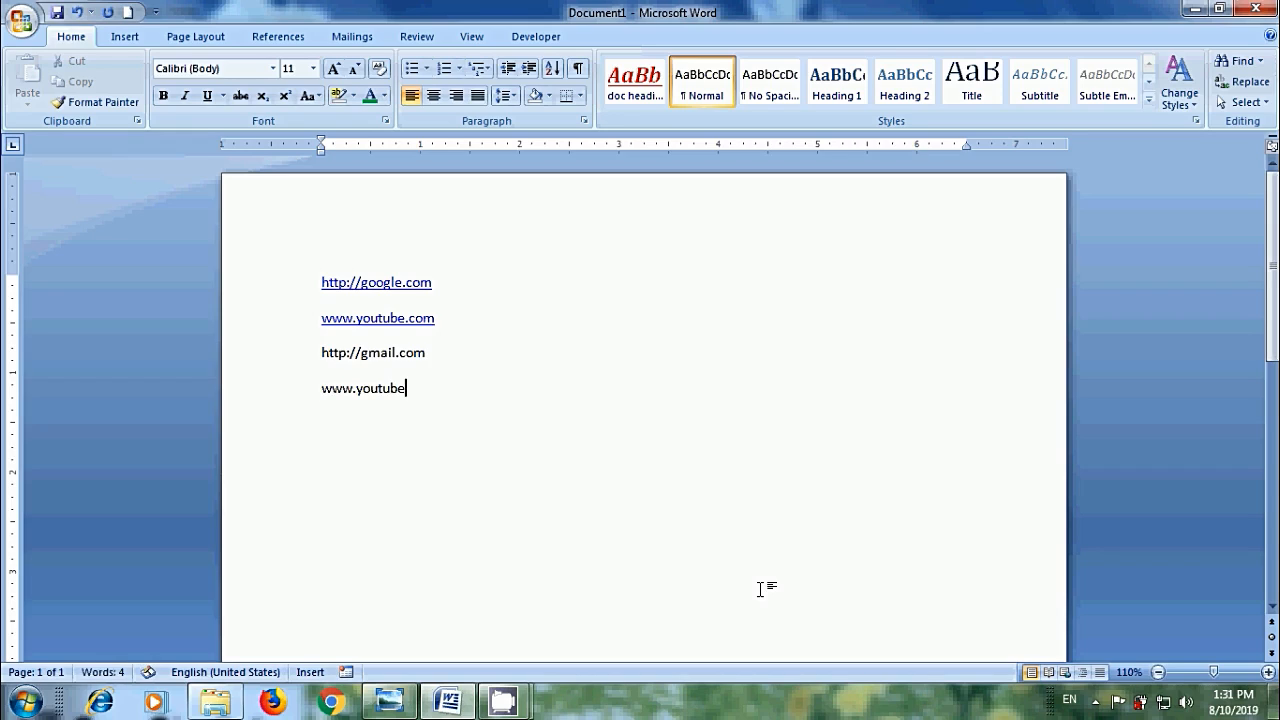
{"action": "type", "text": ".com"}
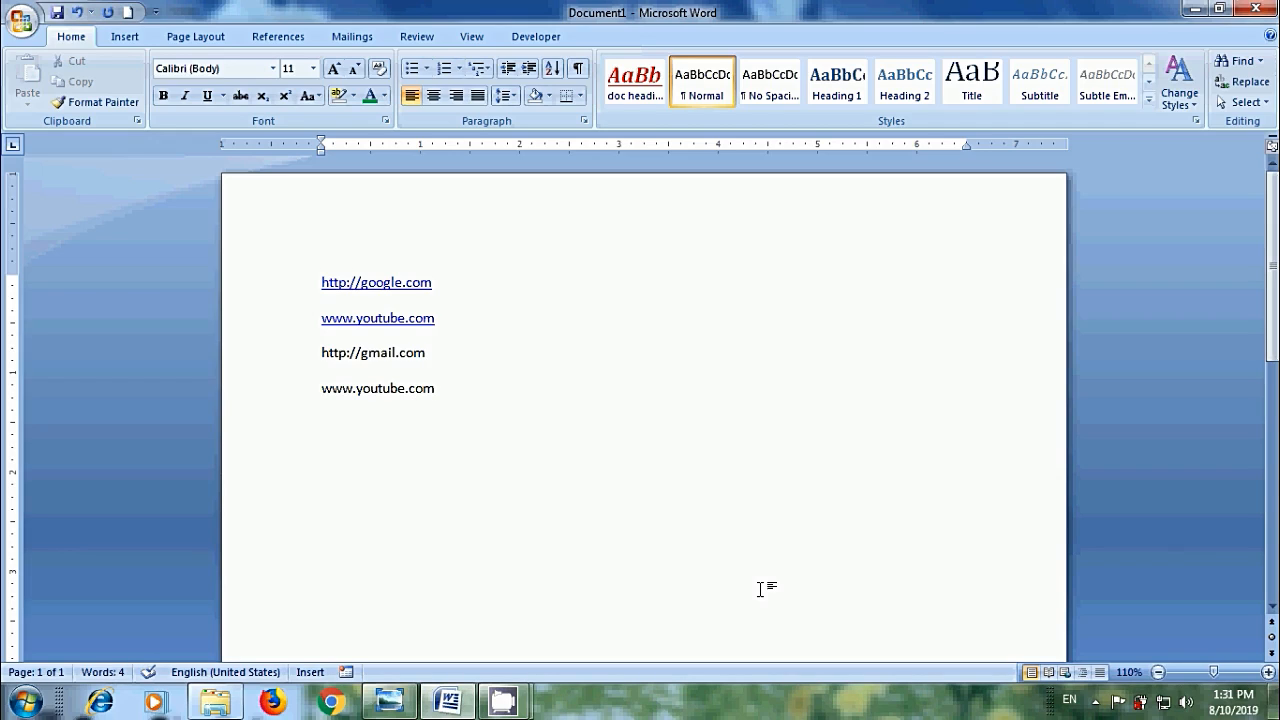
Step: In AutoCorrect Options via Word Options > Proofing, re-tick 'Internet and network paths with hyperlinks'
{"action": "left_click", "coordinate": [22, 18]}
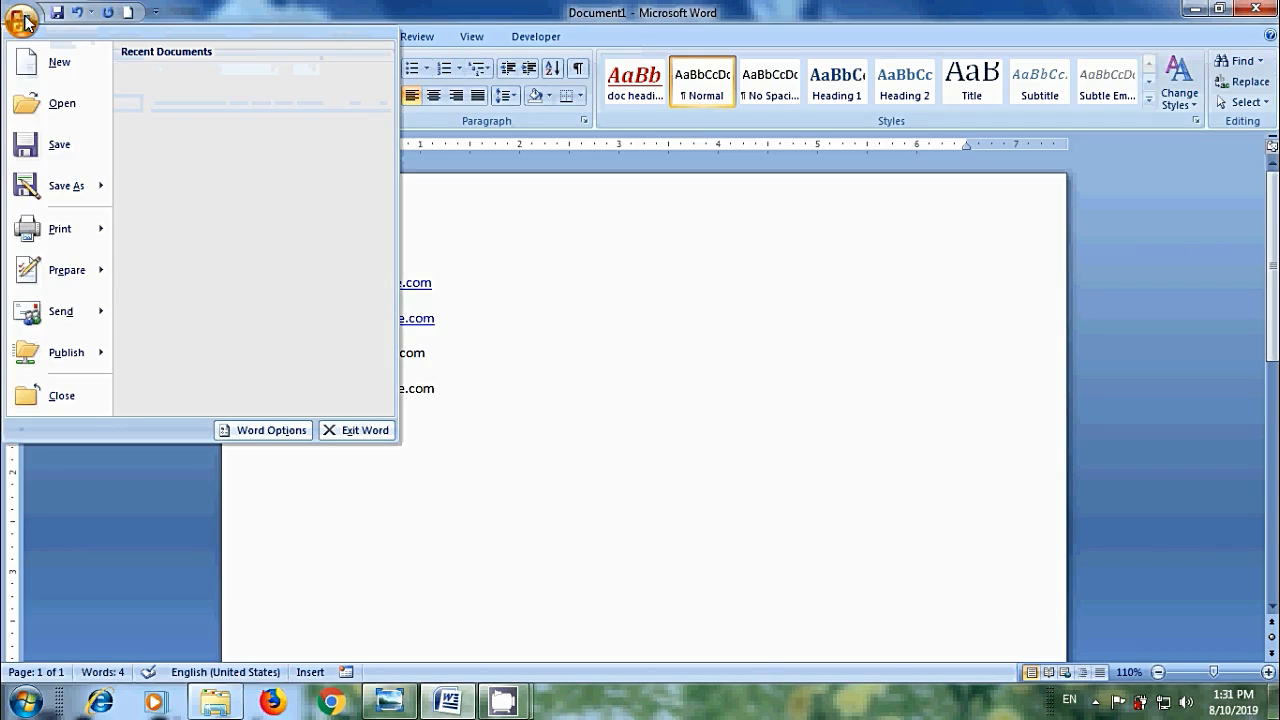
{"action": "left_click", "coordinate": [264, 430]}
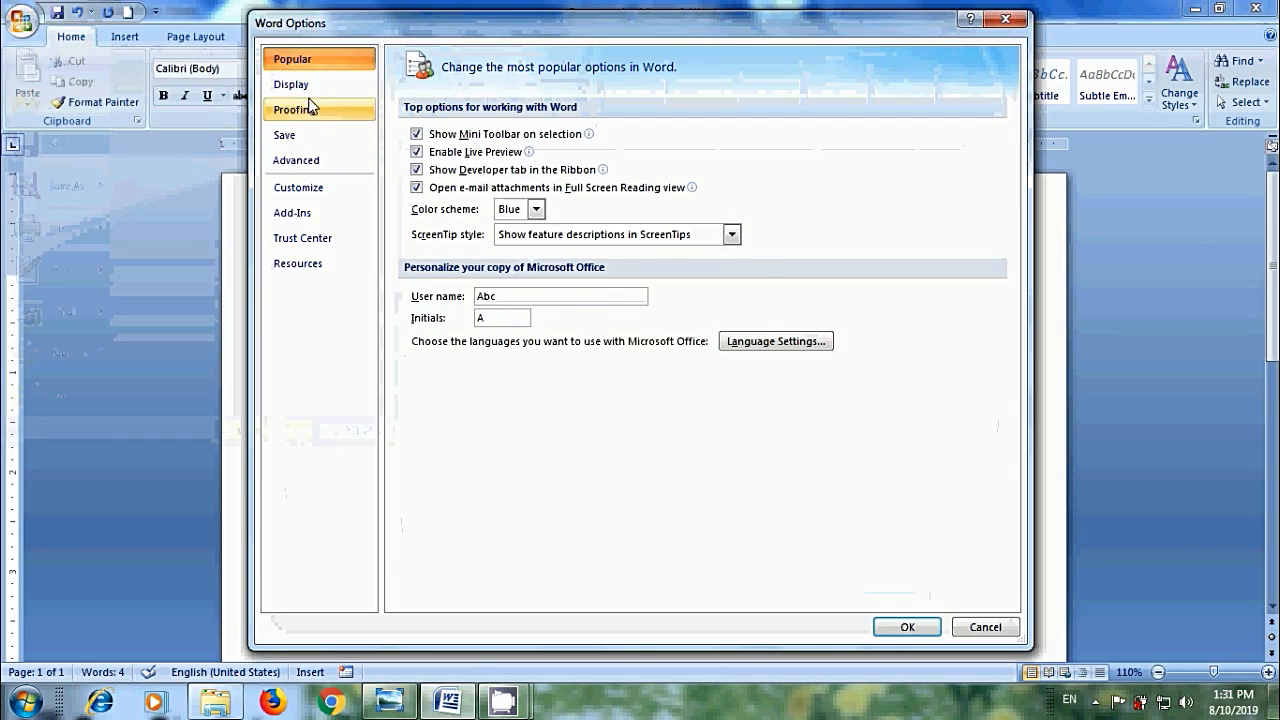
{"action": "left_click", "coordinate": [294, 108]}
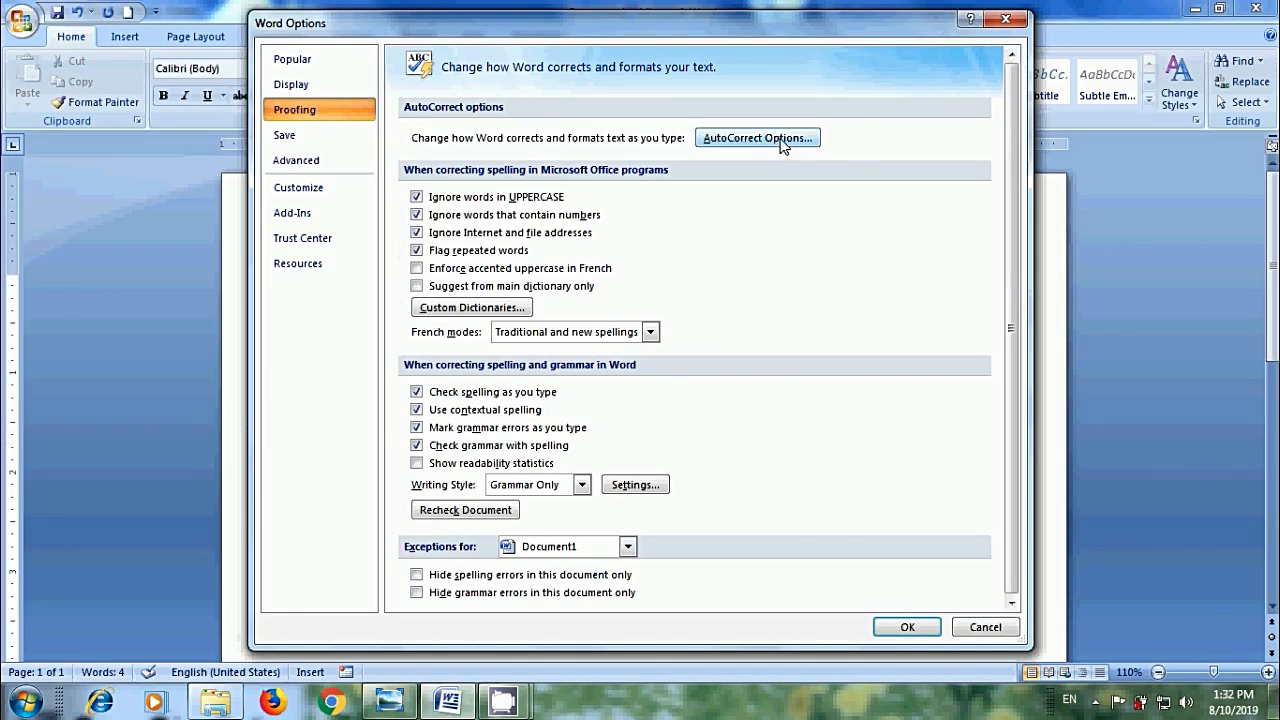
{"action": "left_click", "coordinate": [756, 136]}
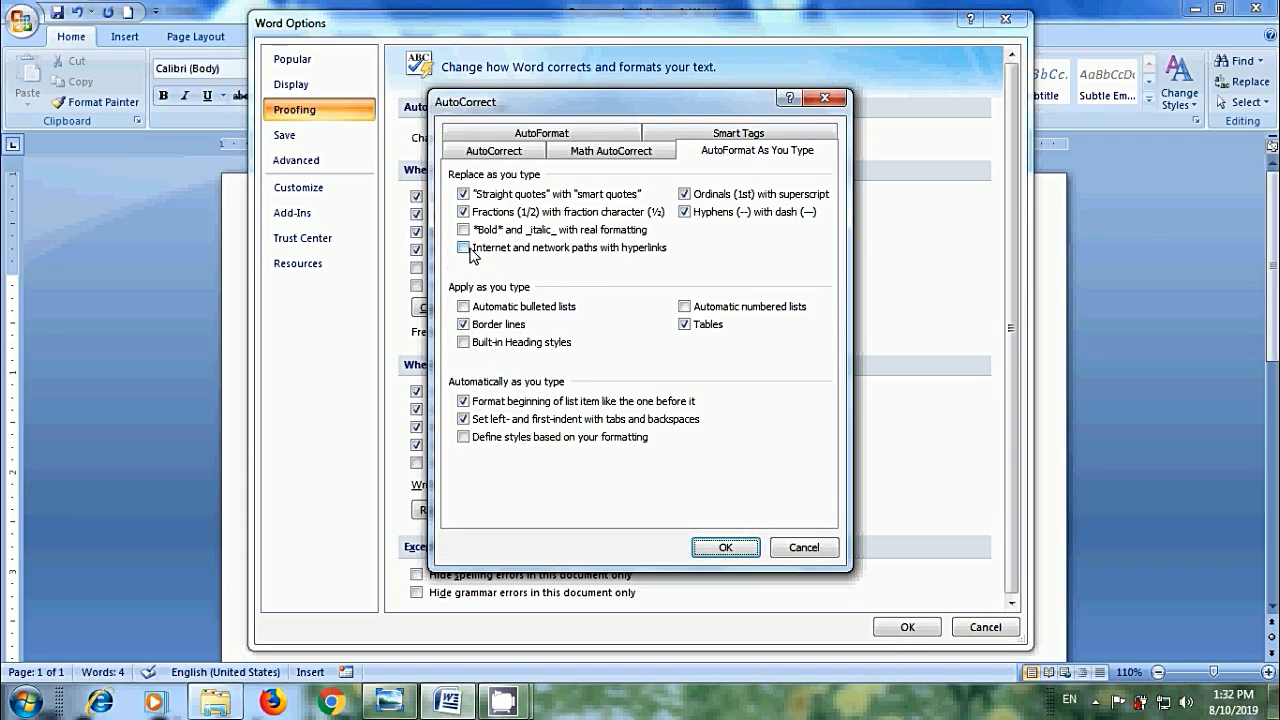
{"action": "left_click", "coordinate": [464, 248]}
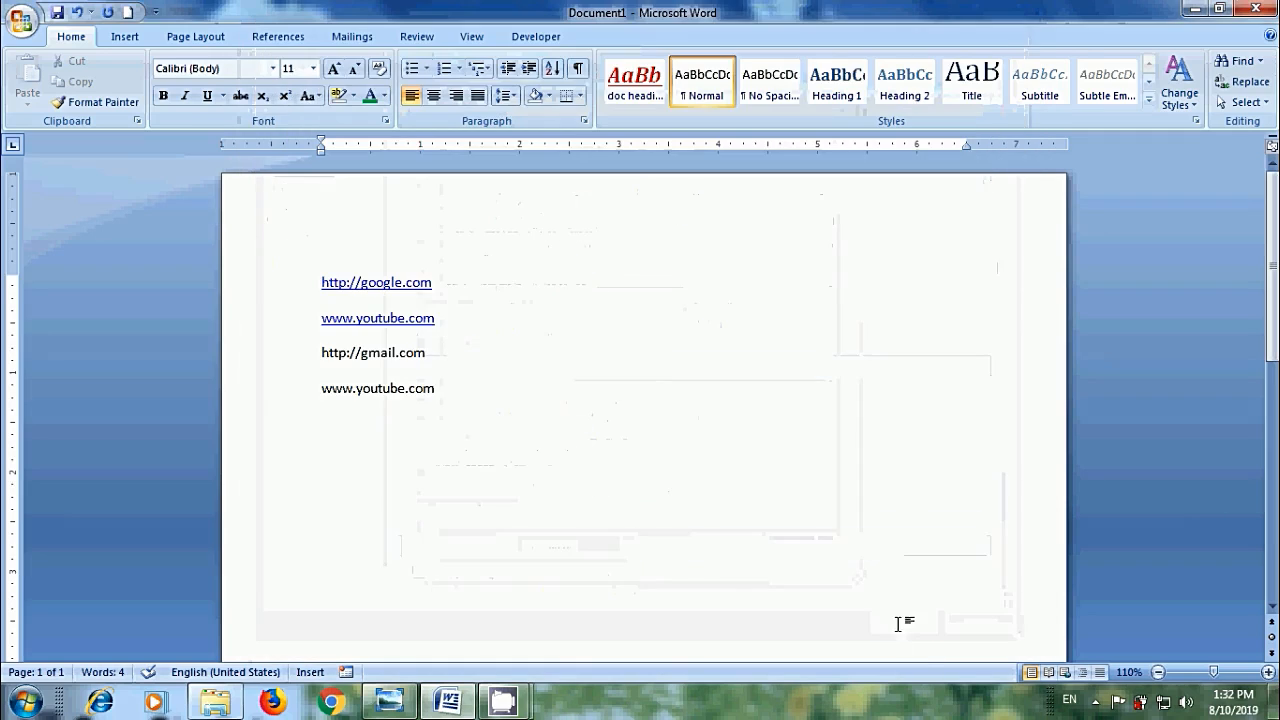
{"action": "type", "text": "http://"}
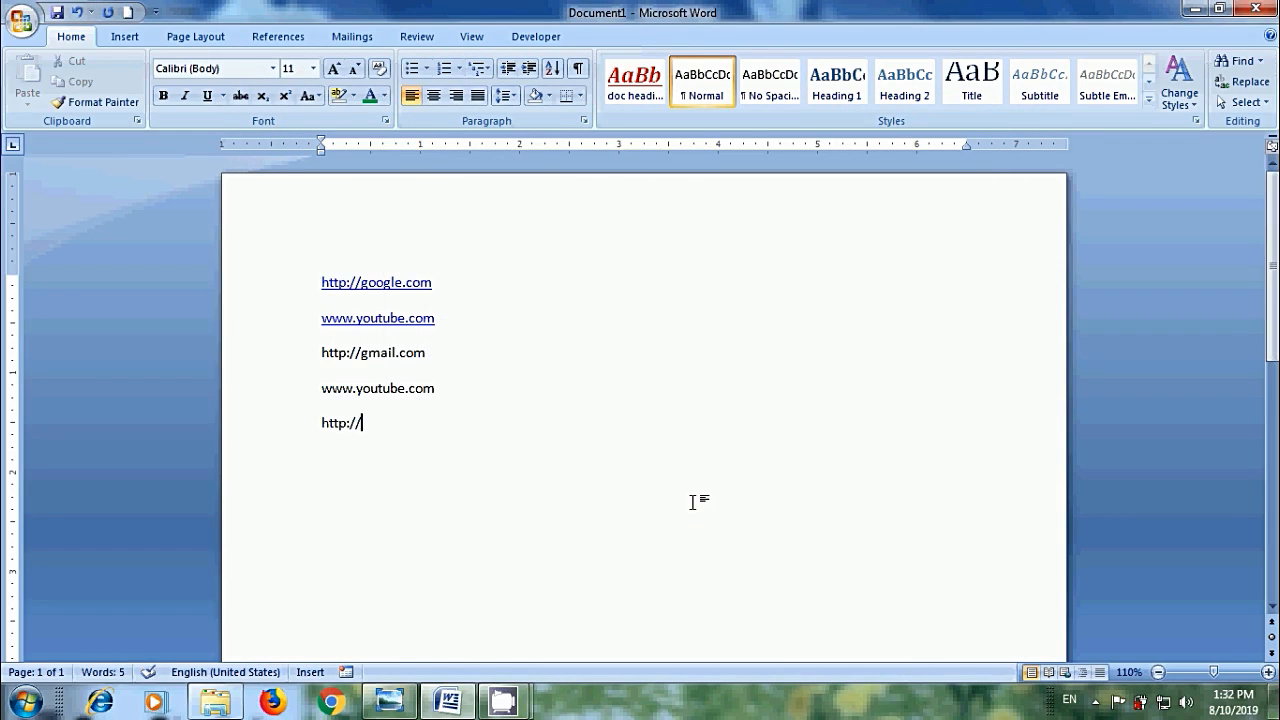
{"action": "type", "text": "gmail.com"}
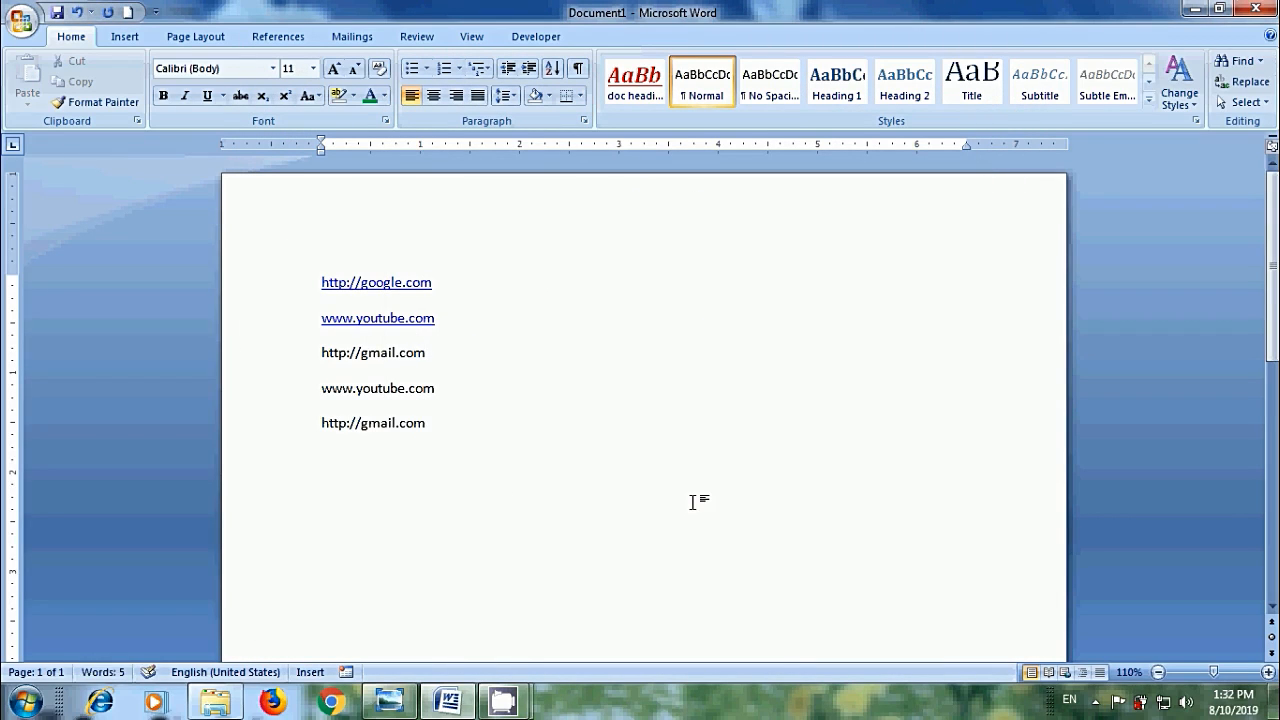
{"action": "type", "text": "www"}
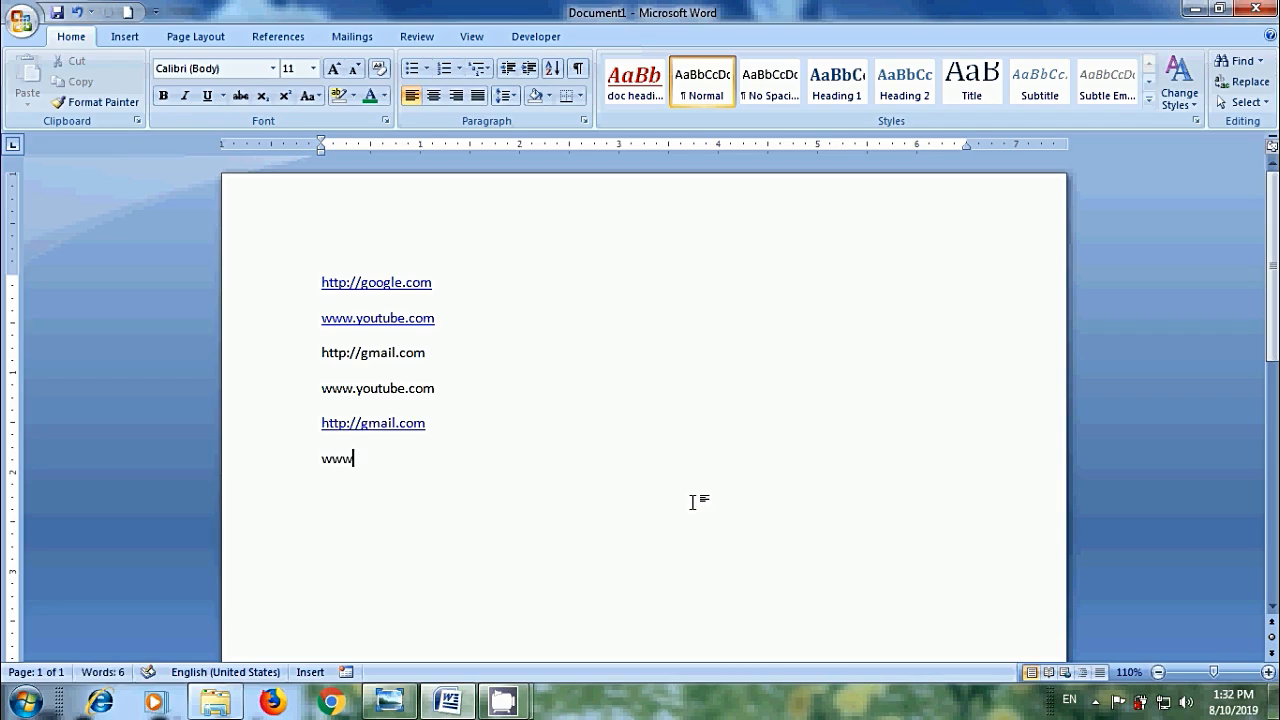
{"action": "type", "text": ".youtube"}
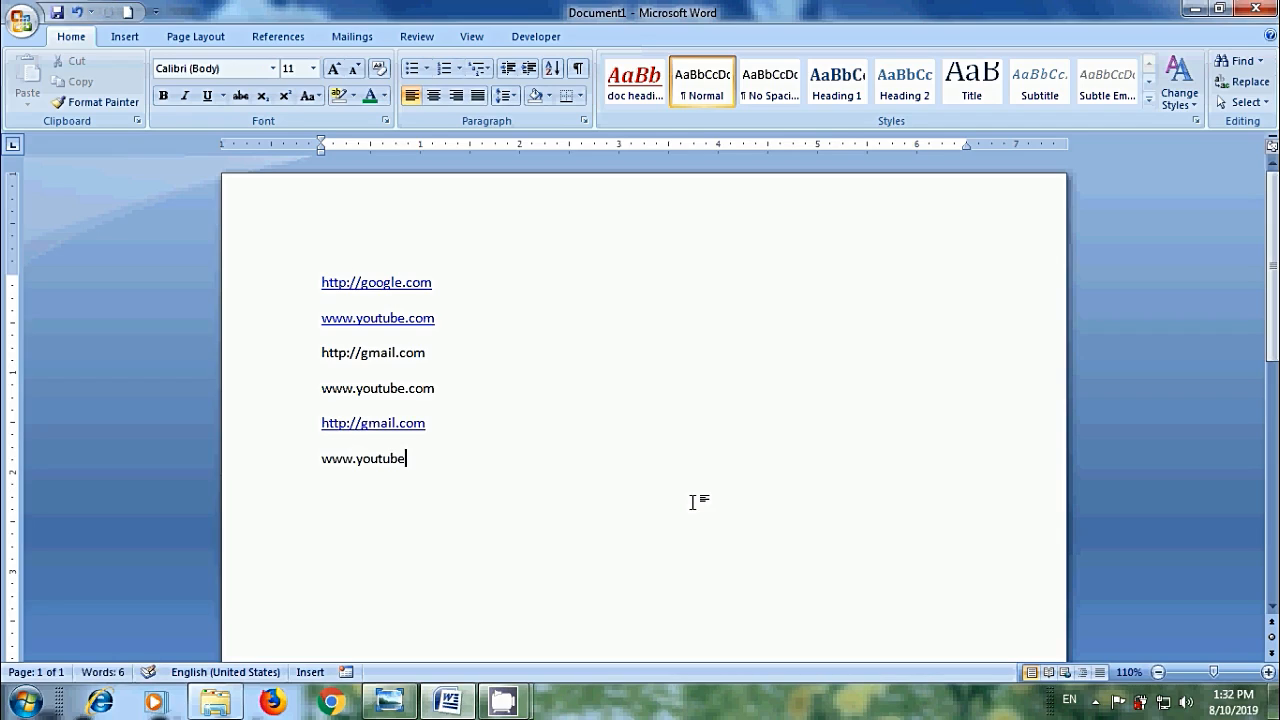
{"action": "type", "text": ".com"}
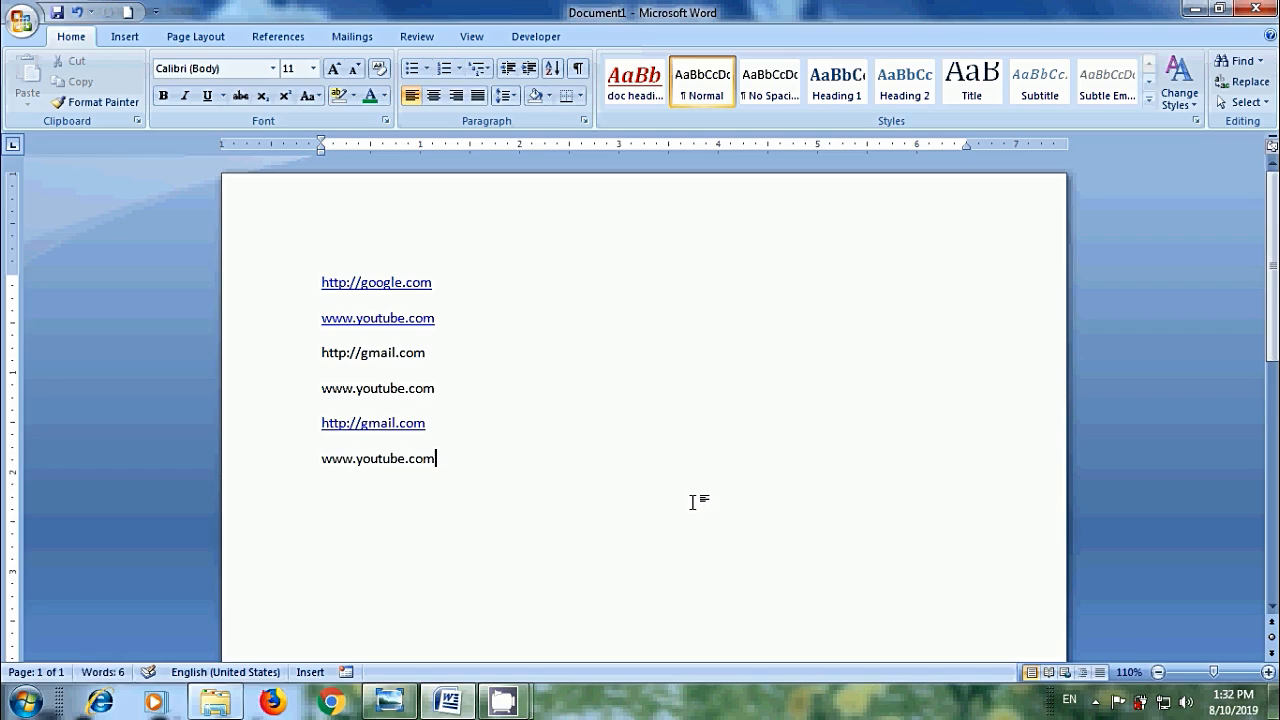
{"action": "left_click", "coordinate": [388, 700]}
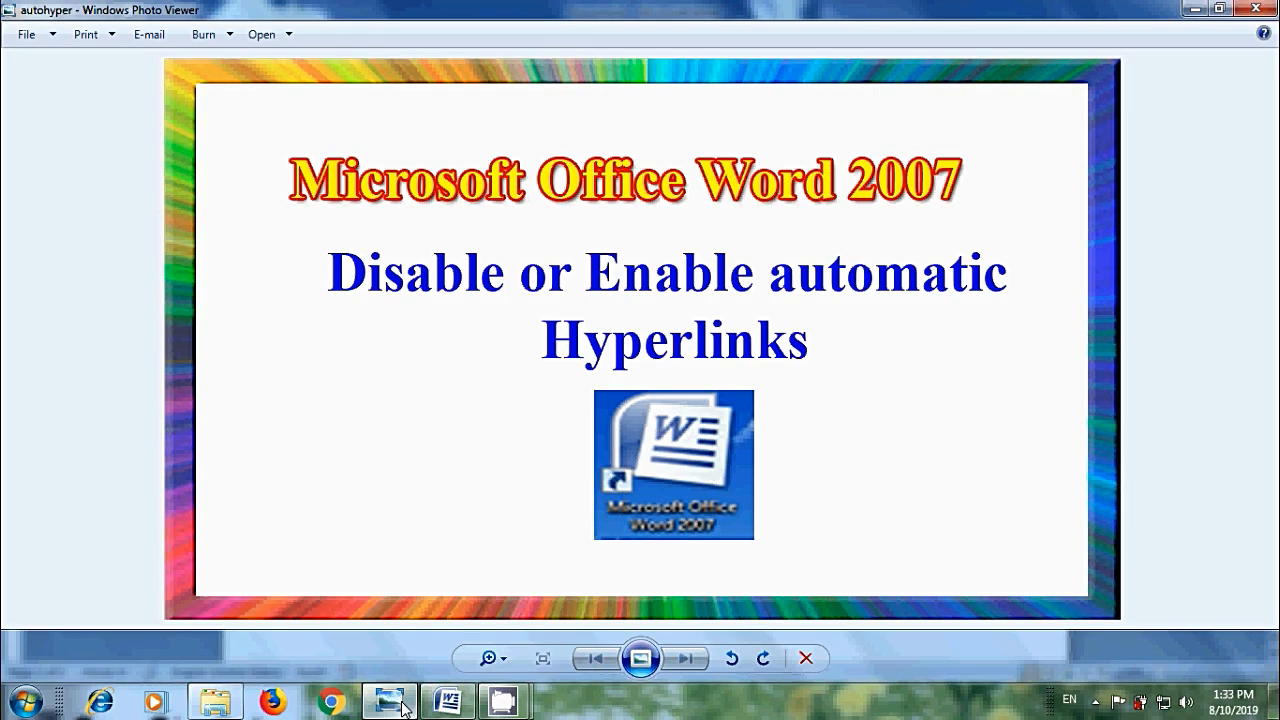
{"action": "mouse_move", "coordinate": [976, 444]}
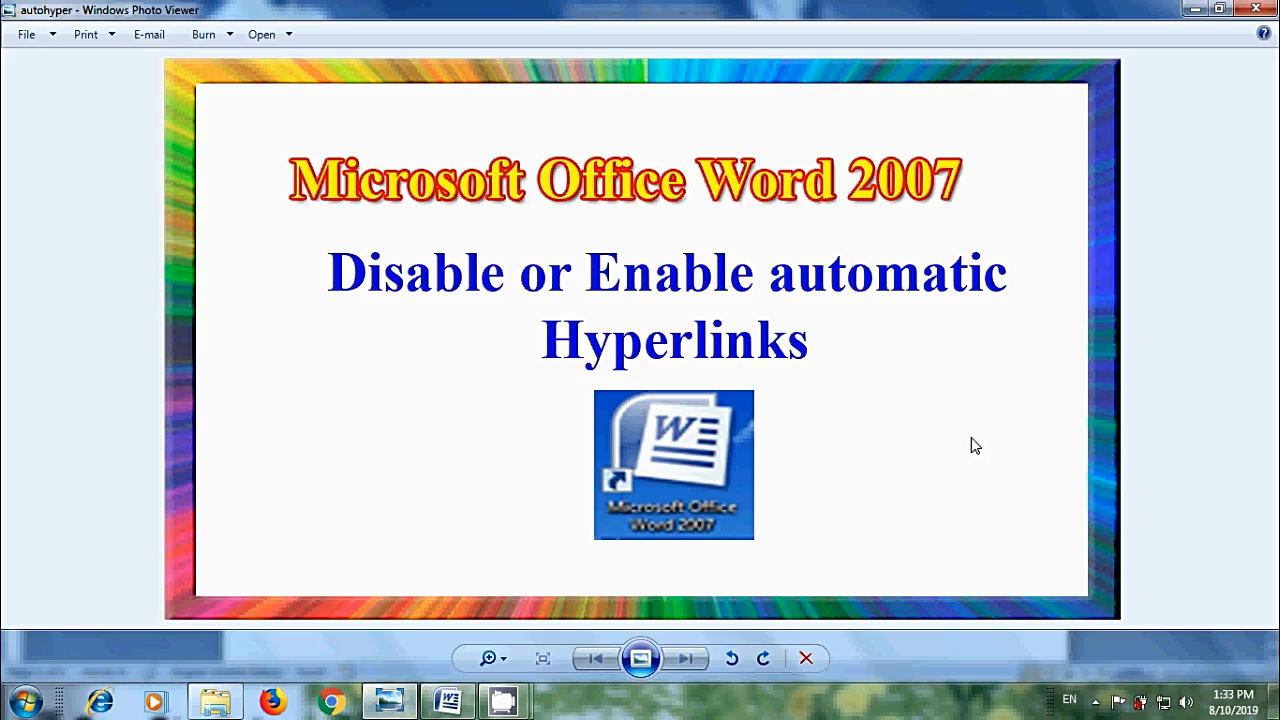
Step: Close the Windows Photo Viewer title picture, leaving the desktop showing
{"action": "left_click", "coordinate": [1256, 8]}
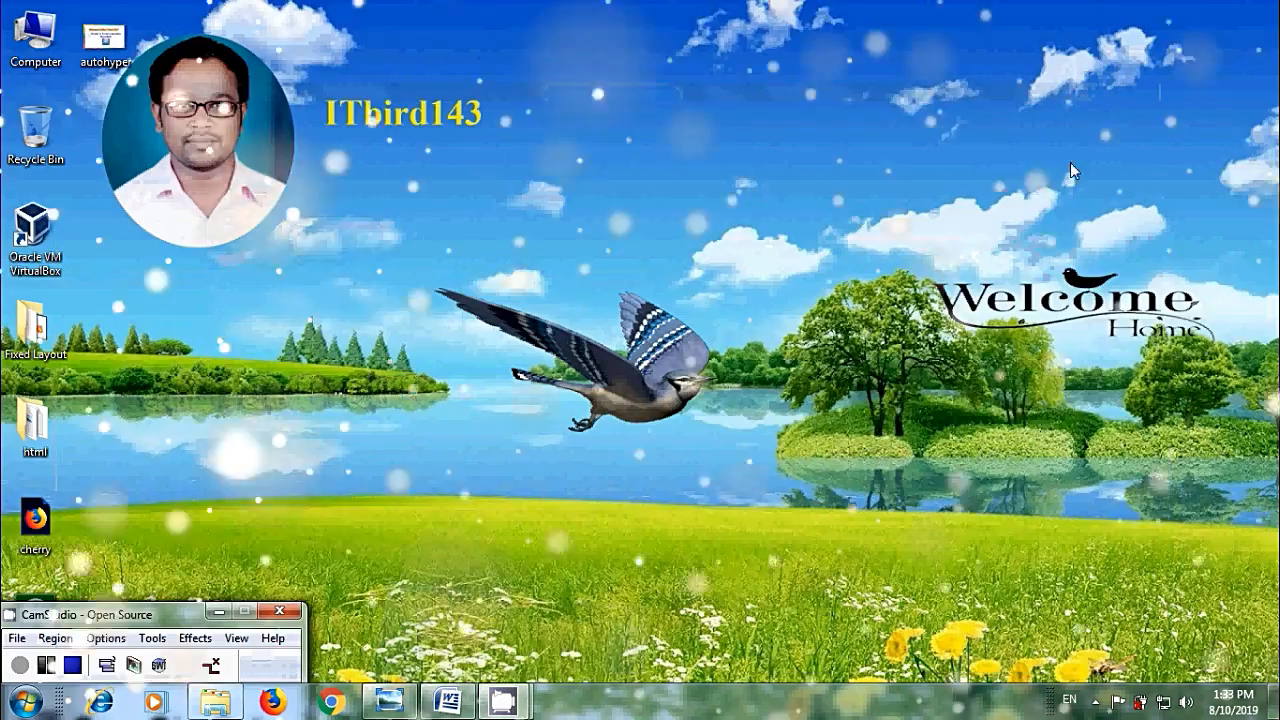
{"action": "mouse_move", "coordinate": [630, 460]}
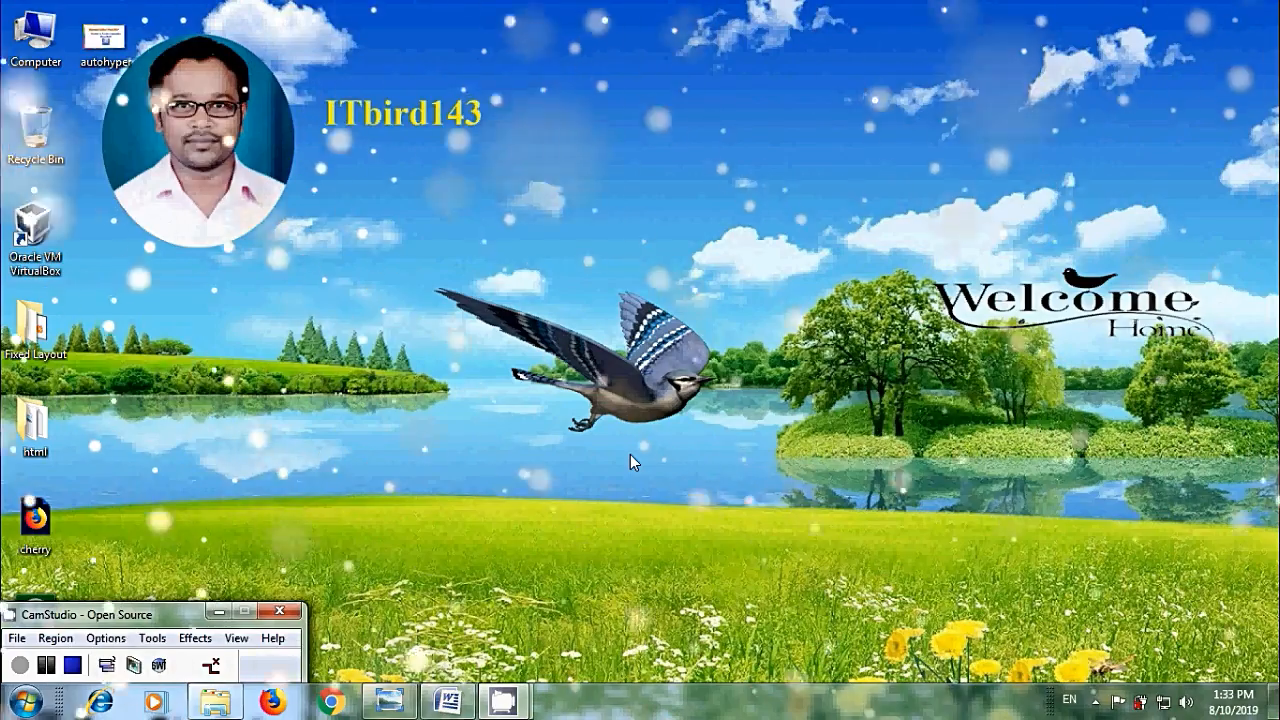